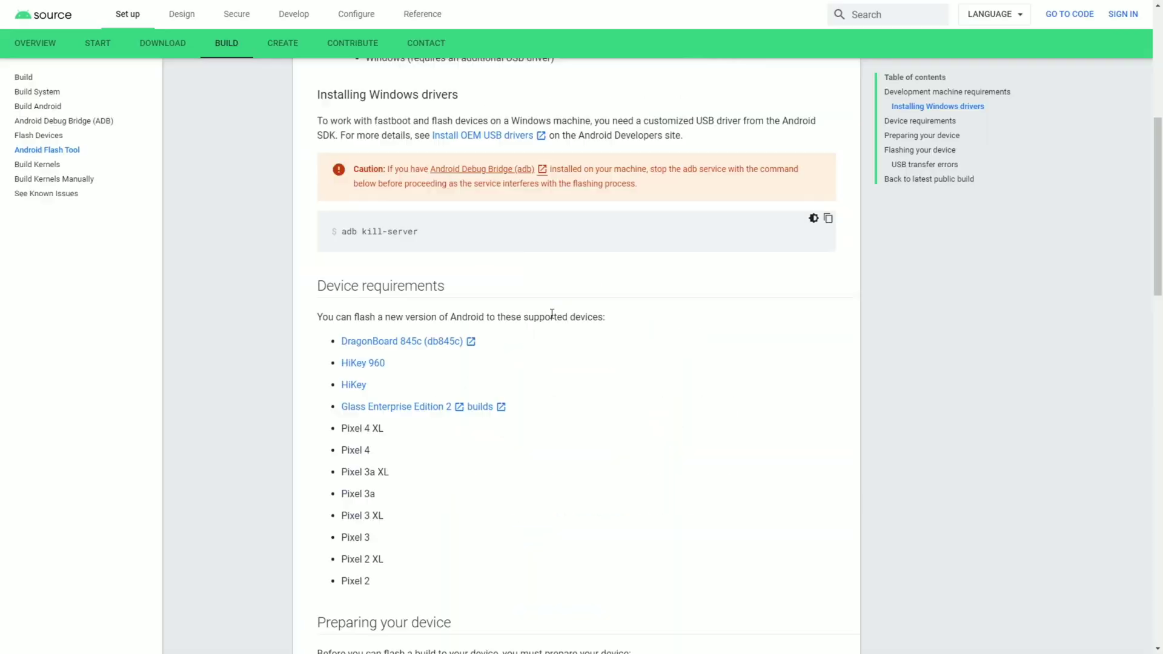
# Read the Preparing your device and Flashing your device sections of the Flash Tool guide.
pyautogui.scroll(-3)
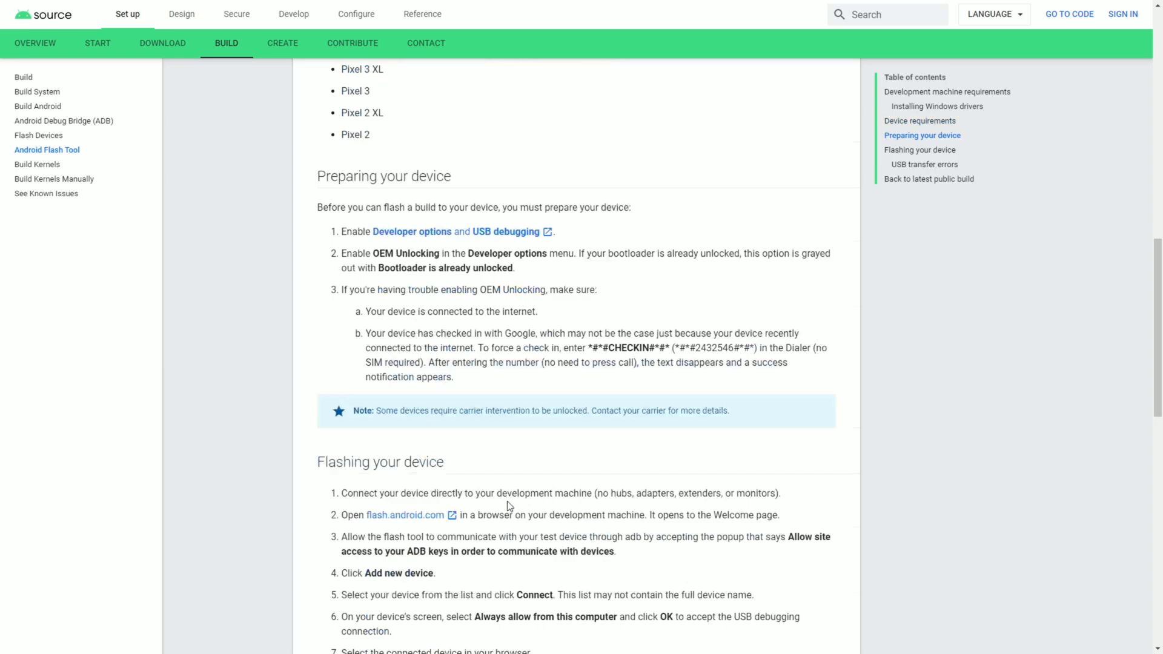
pyautogui.scroll(-3)
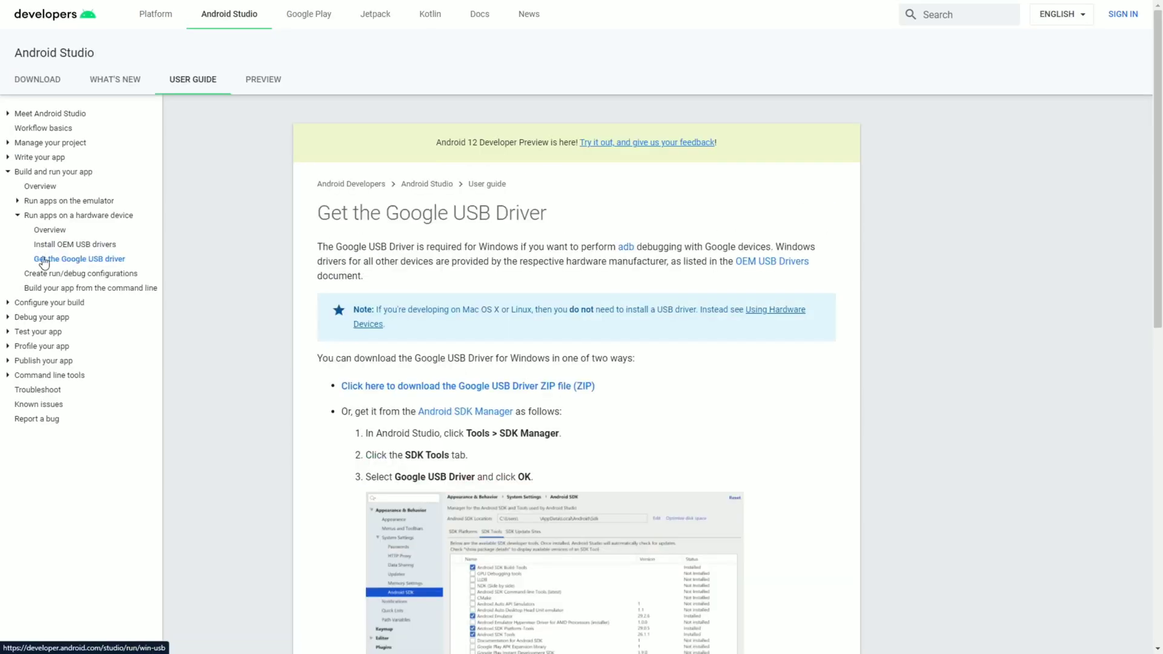
# Download the Google USB Driver ZIP file for Windows from the driver page.
pyautogui.scroll(-3)
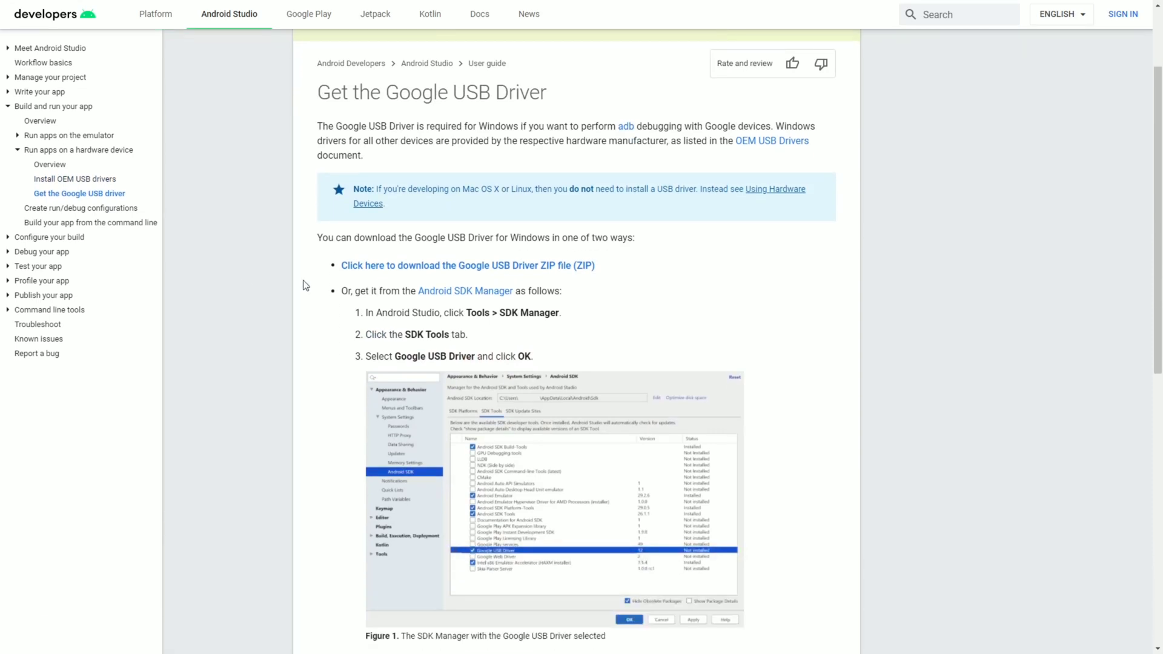
pyautogui.scroll(-3)
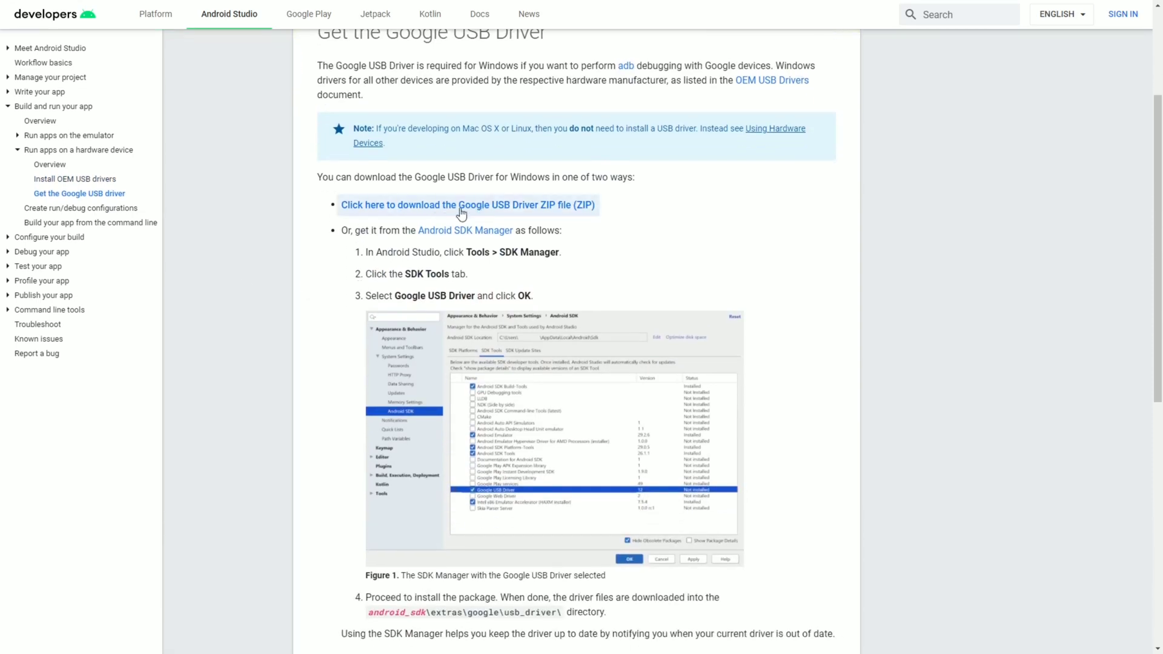
pyautogui.moveTo(485, 213)
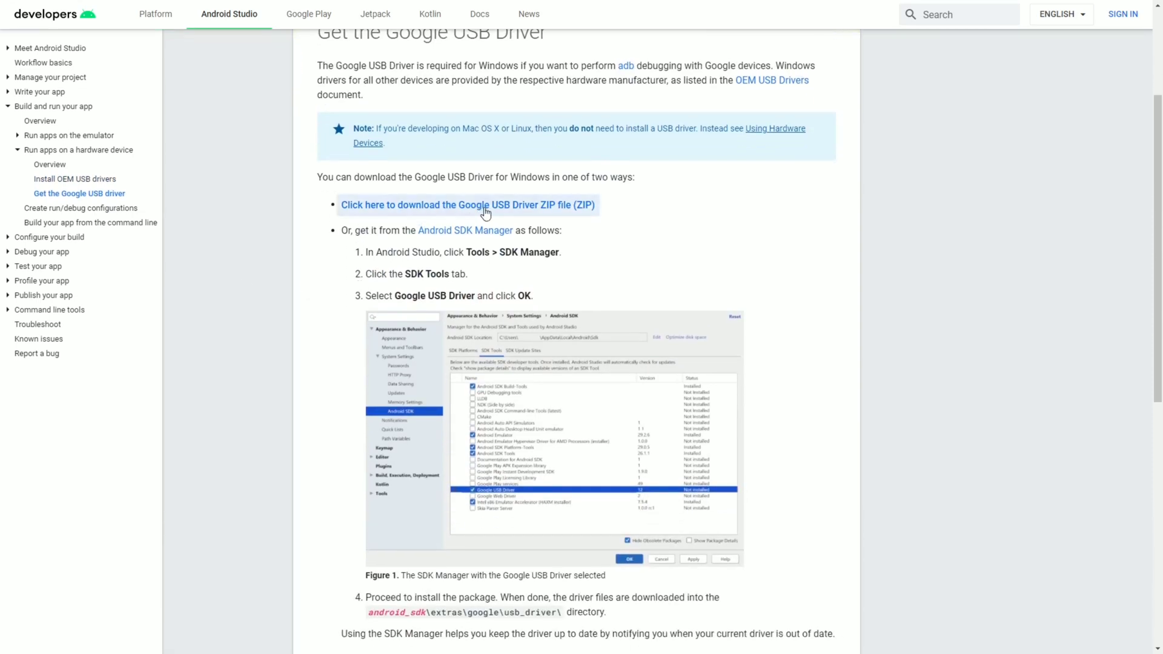
pyautogui.click(467, 205)
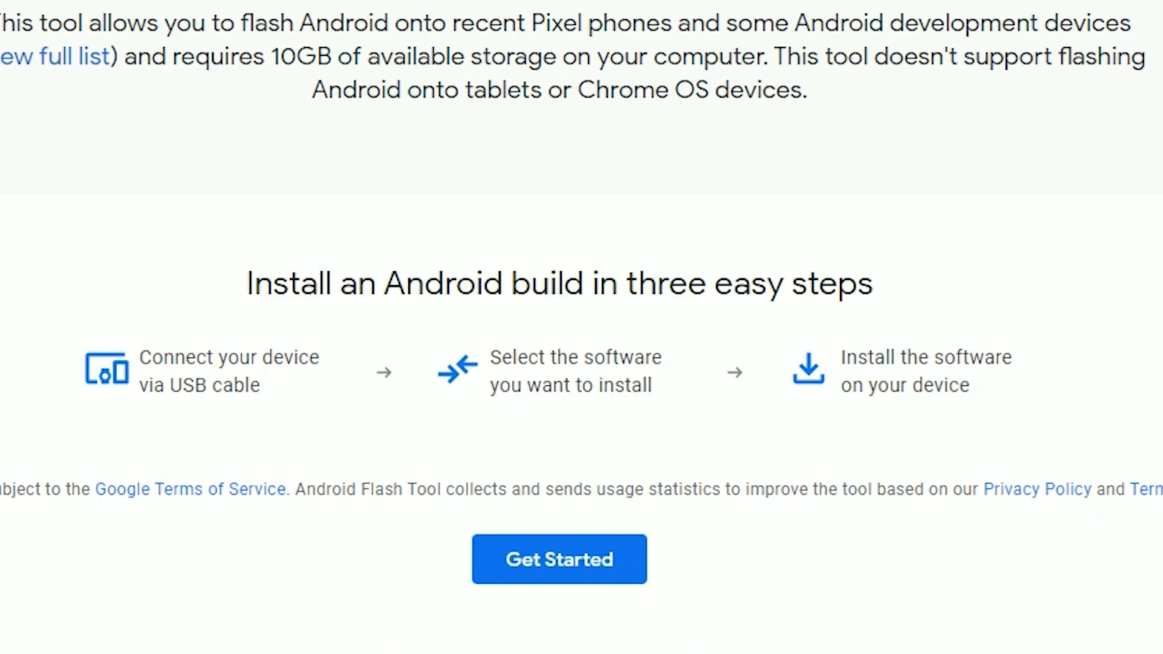
# Start the build installation setup from the flash.android.com welcome page via Get Started.
pyautogui.click(558, 558)
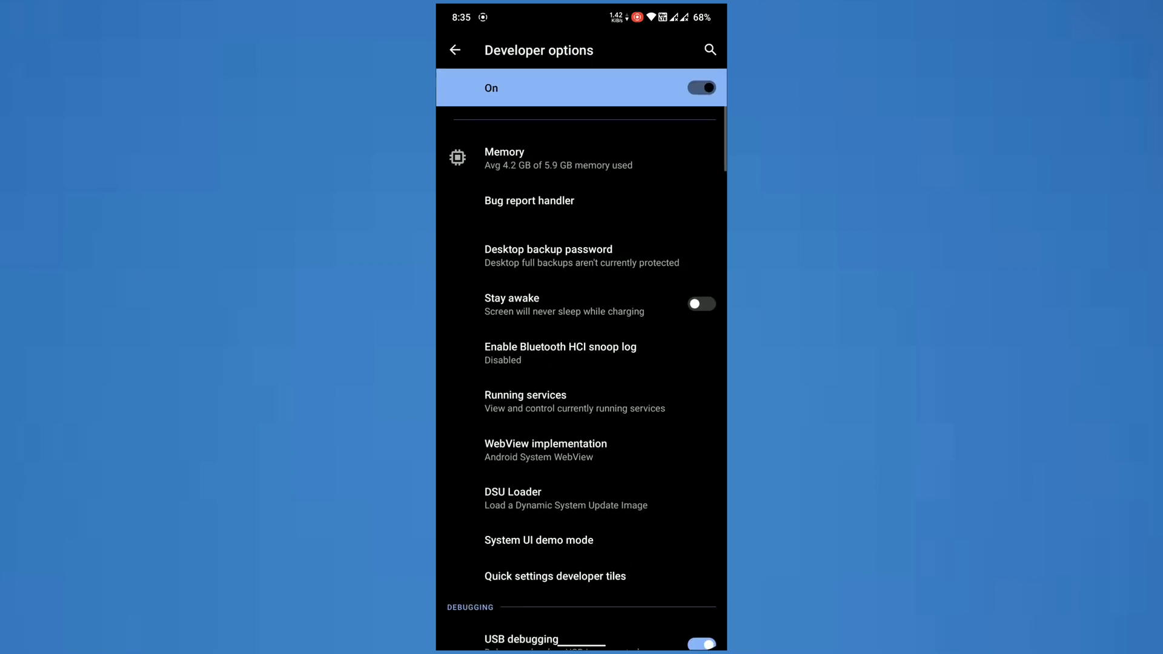
# Enable USB debugging in the phone's Developer options and confirm the Allow USB debugging prompt.
pyautogui.scroll(-3)
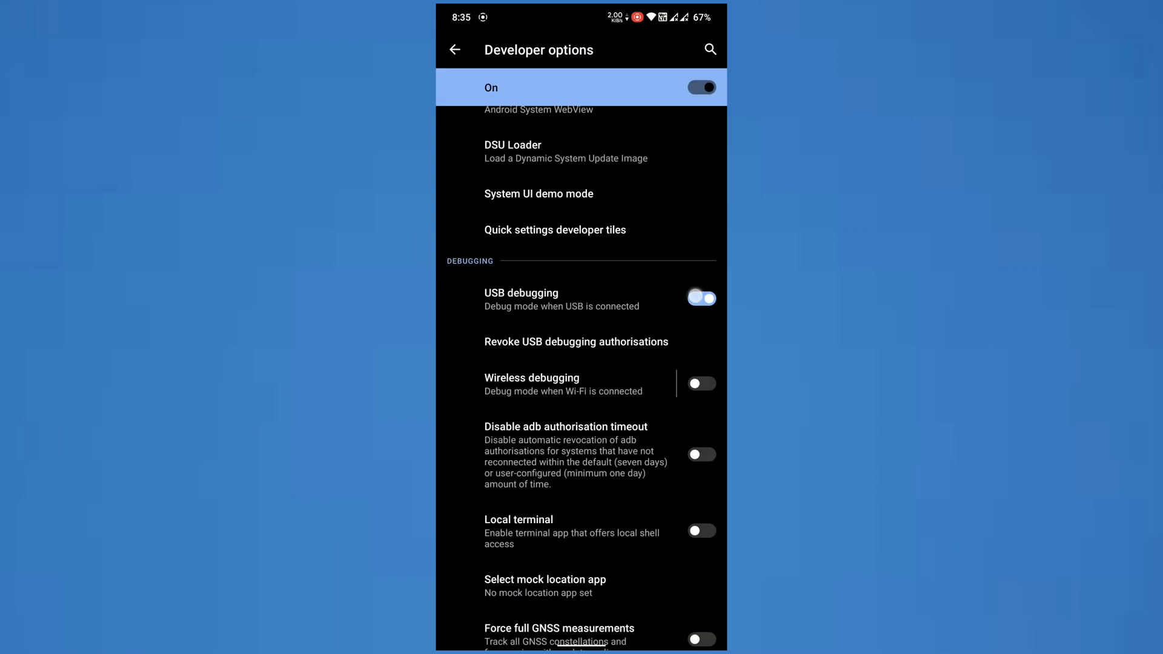
pyautogui.click(701, 298)
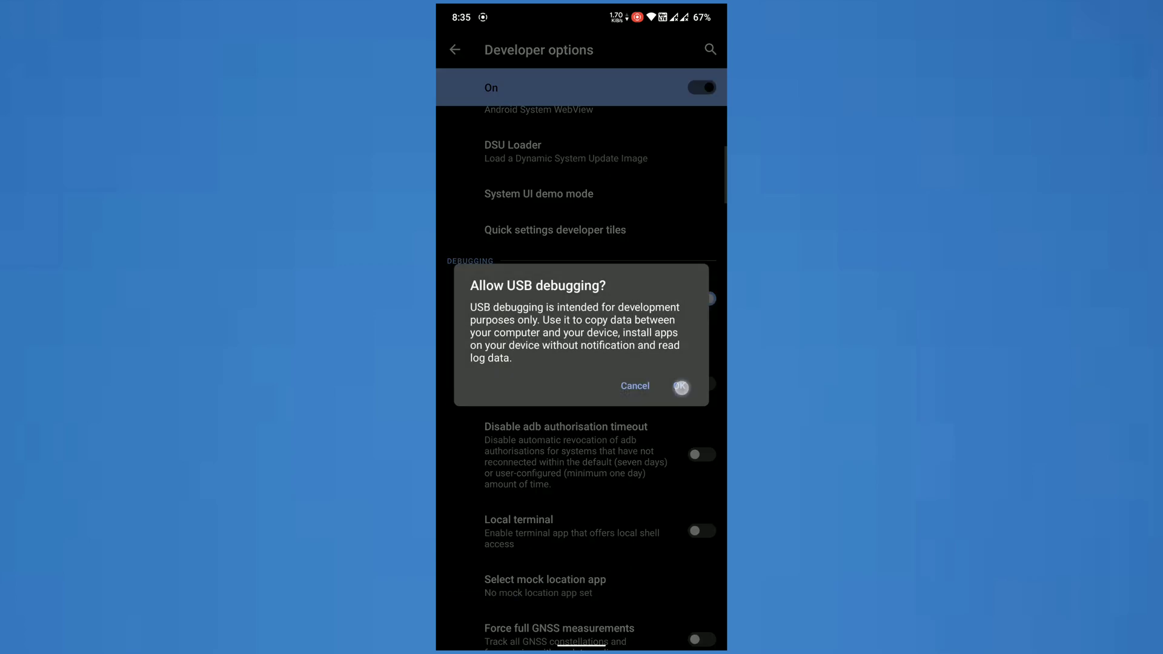
pyautogui.click(680, 387)
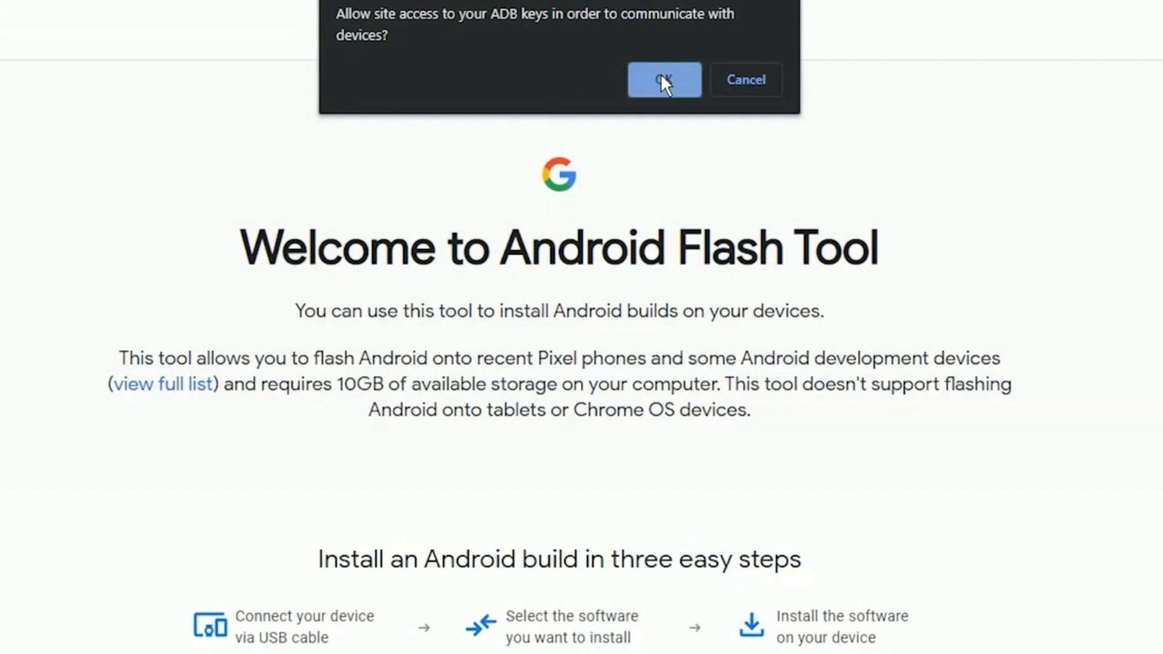
# Grant the site access to the ADB keys and authorize this computer on the phone.
pyautogui.click(663, 80)
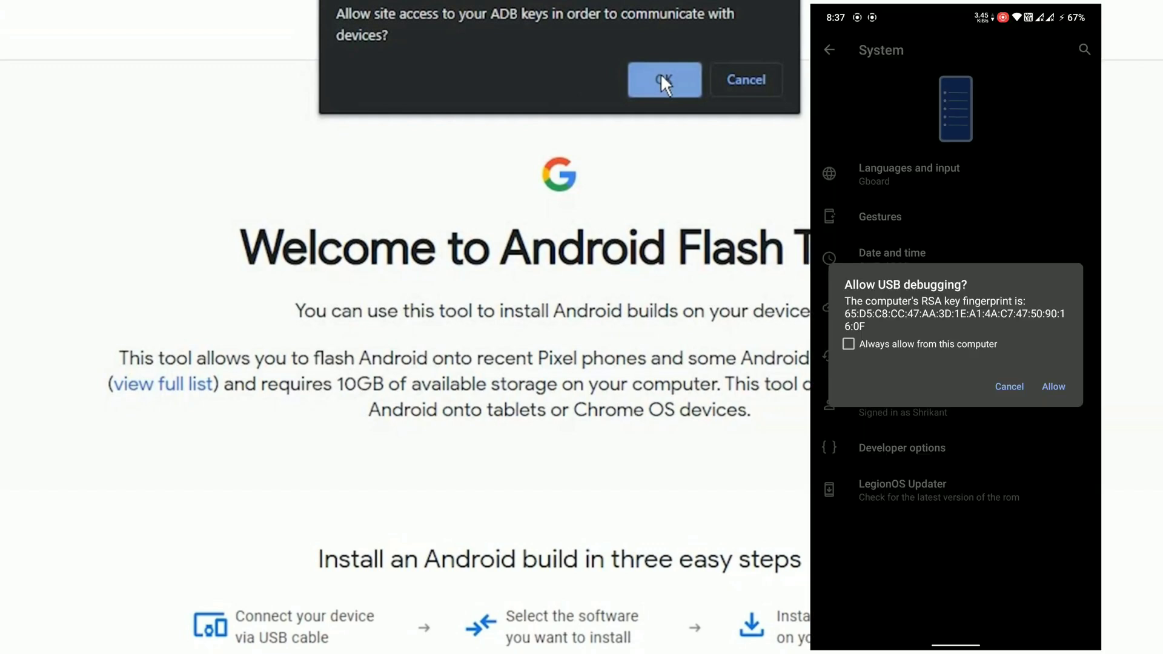
pyautogui.click(663, 80)
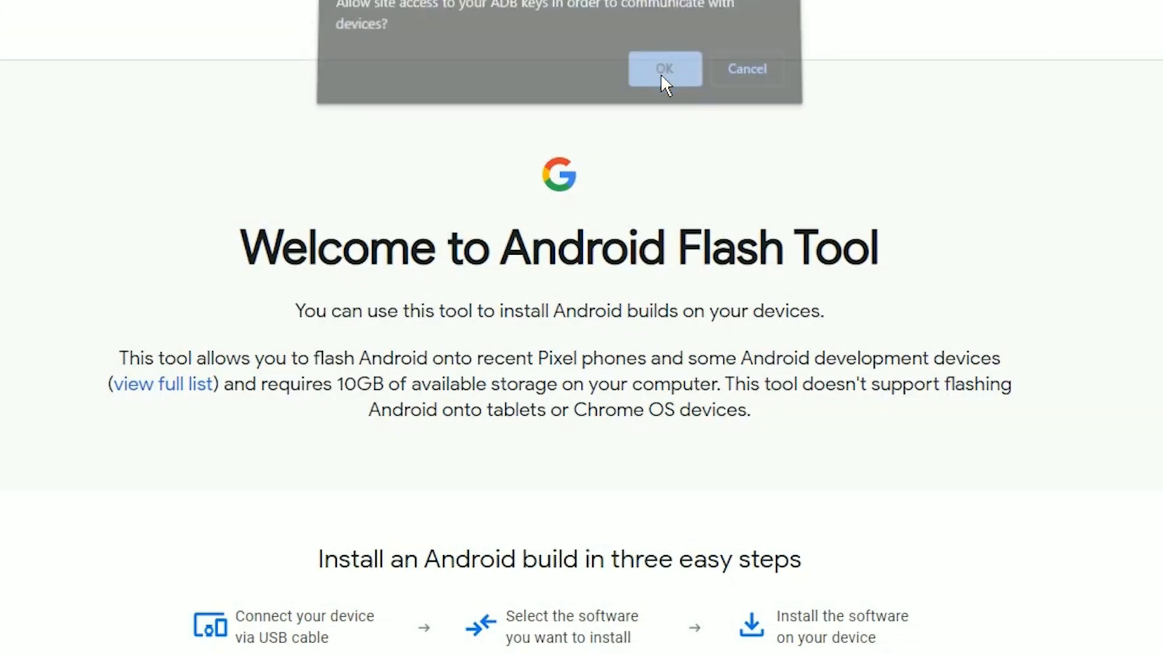
# Add a new device in Step 3 and connect the Pixel 4a through the browser prompt.
pyautogui.click(664, 68)
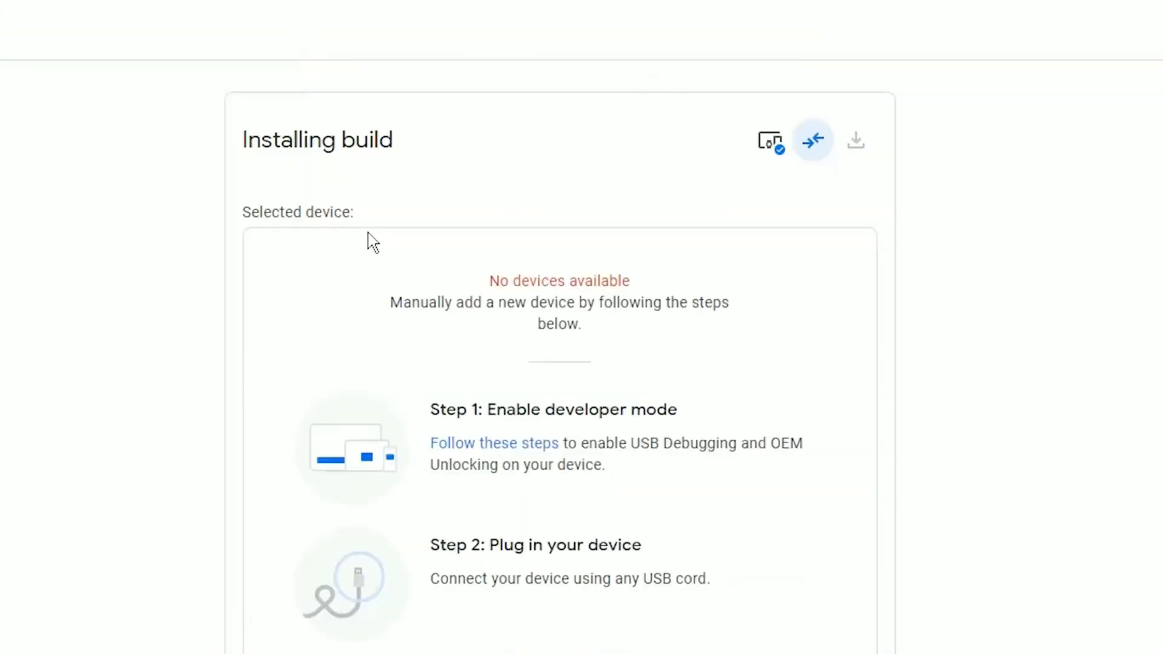
pyautogui.scroll(-3)
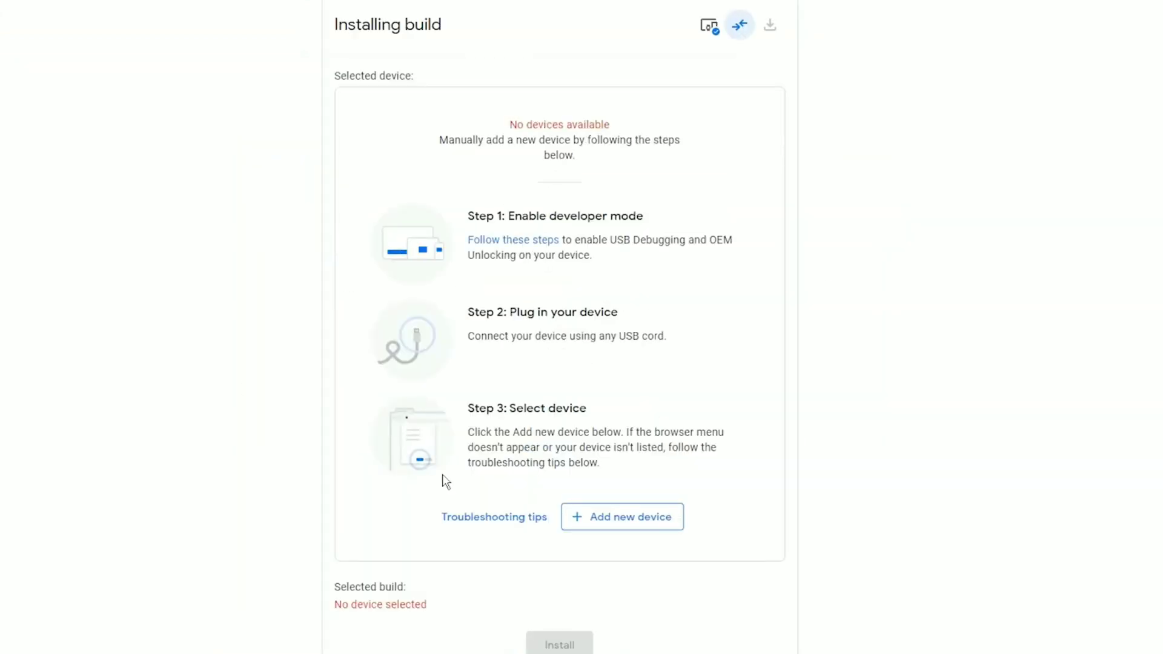
pyautogui.click(621, 517)
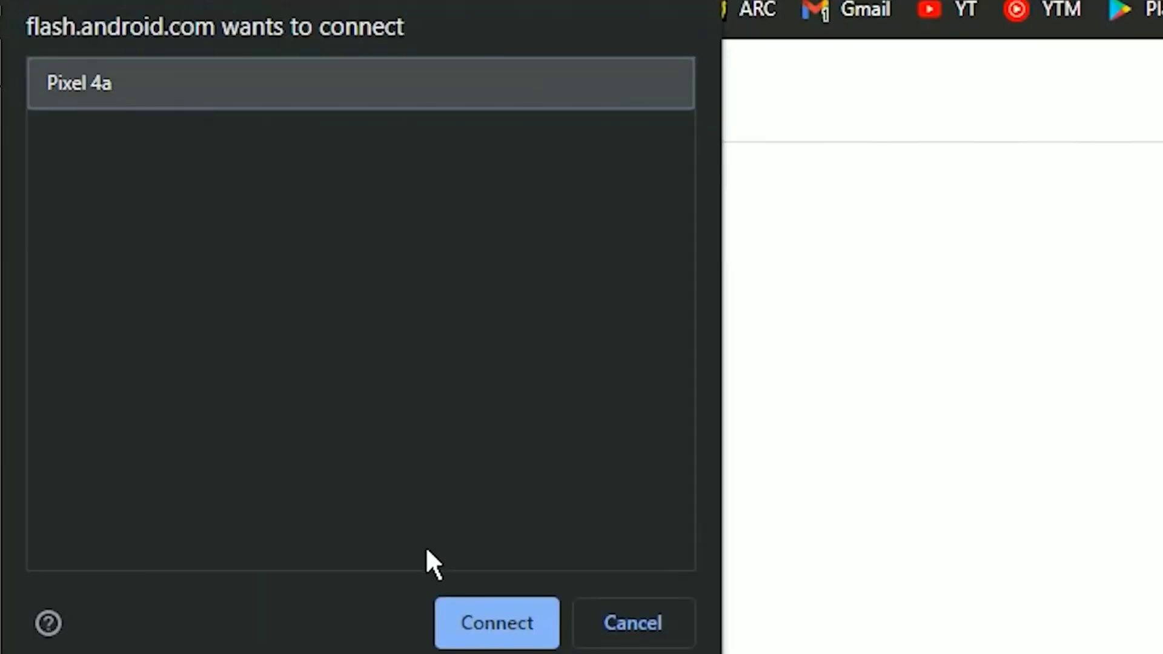
pyautogui.click(497, 623)
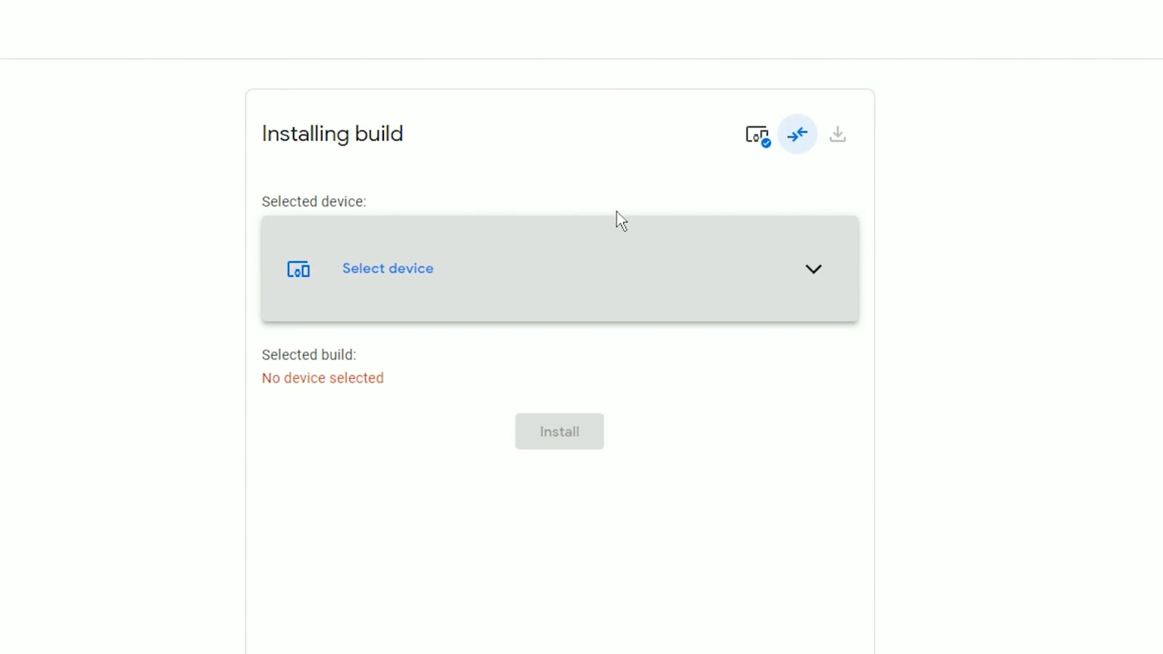
# Select the Pixel 4a, edit the Android 12 Developer Preview 1 build and leave Wipe Device off.
pyautogui.click(387, 270)
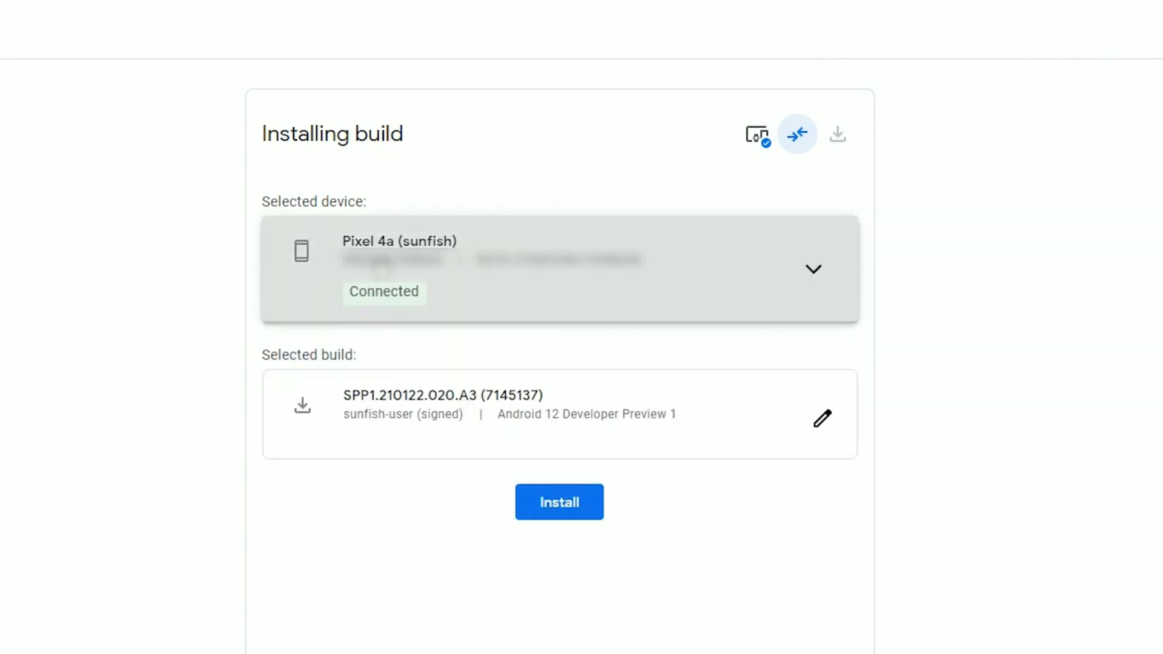
pyautogui.moveTo(822, 419)
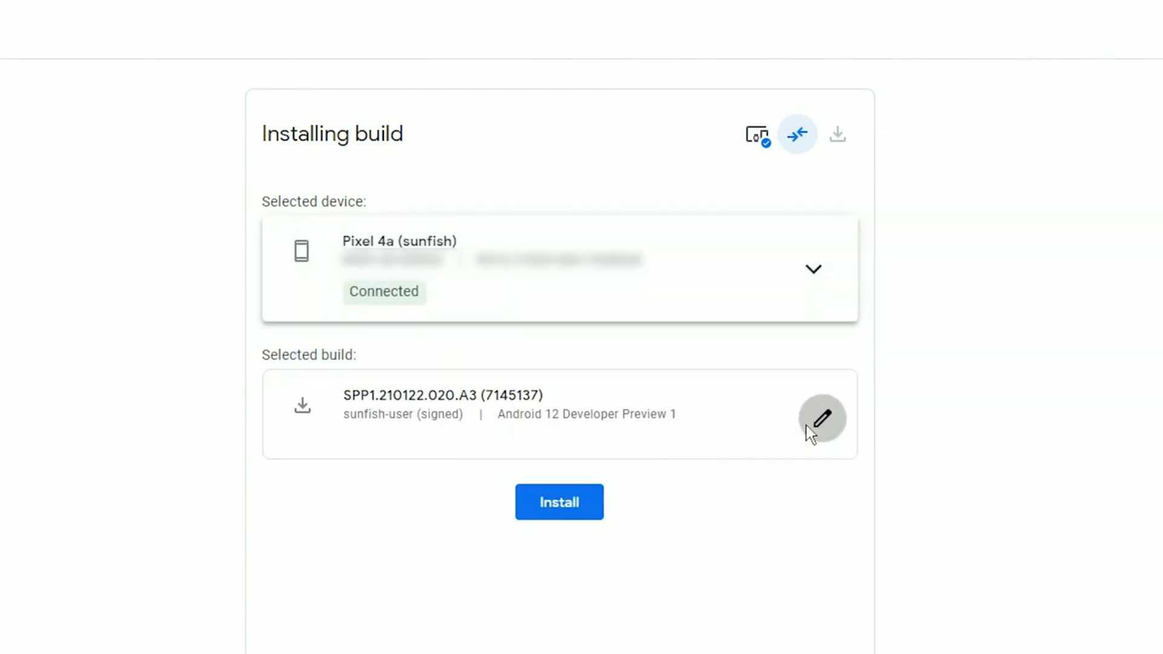
pyautogui.click(821, 419)
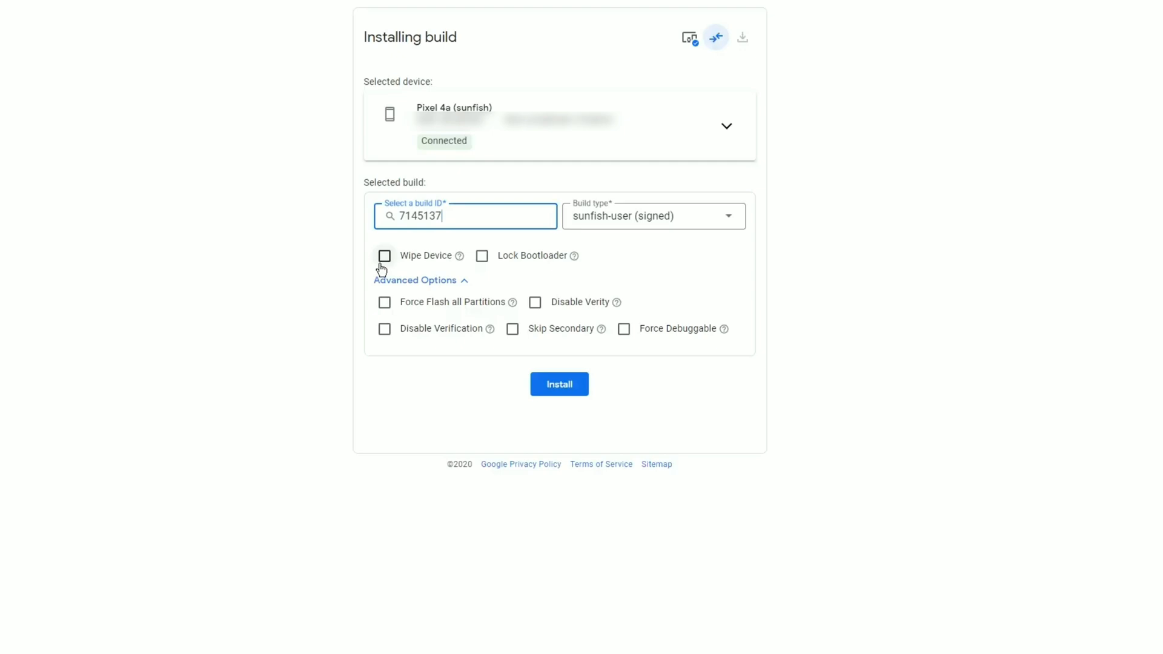
pyautogui.click(385, 256)
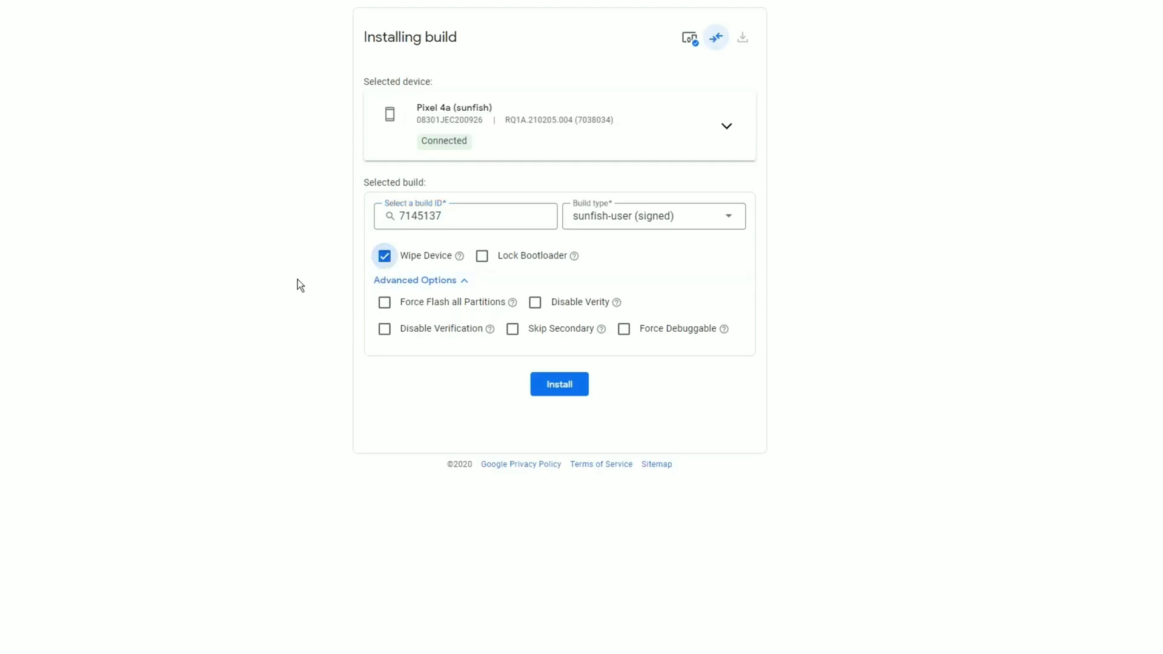
pyautogui.click(384, 256)
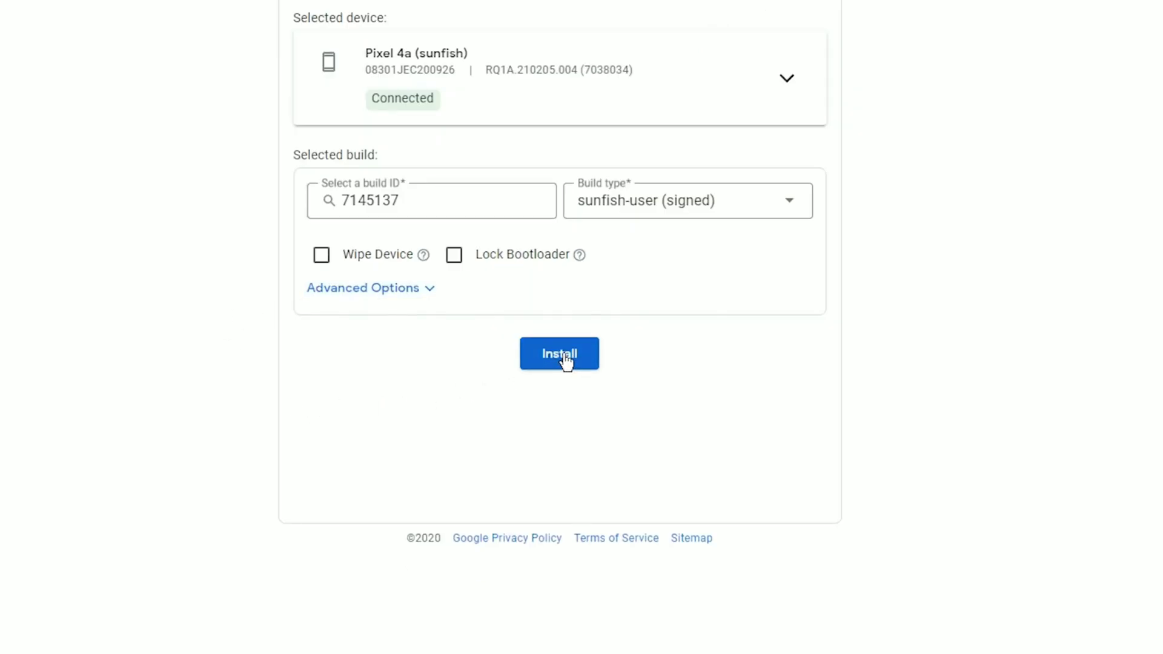
# Install the build, accept the SDK license and start the Unlock Device bootloader step.
pyautogui.click(559, 354)
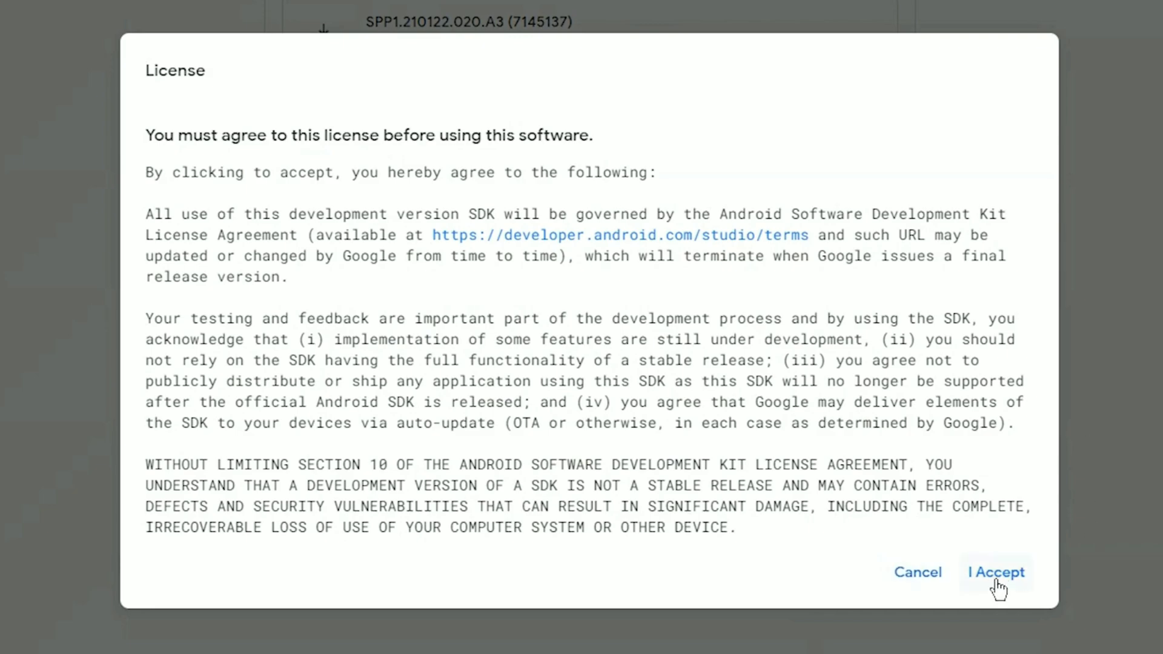
pyautogui.click(996, 572)
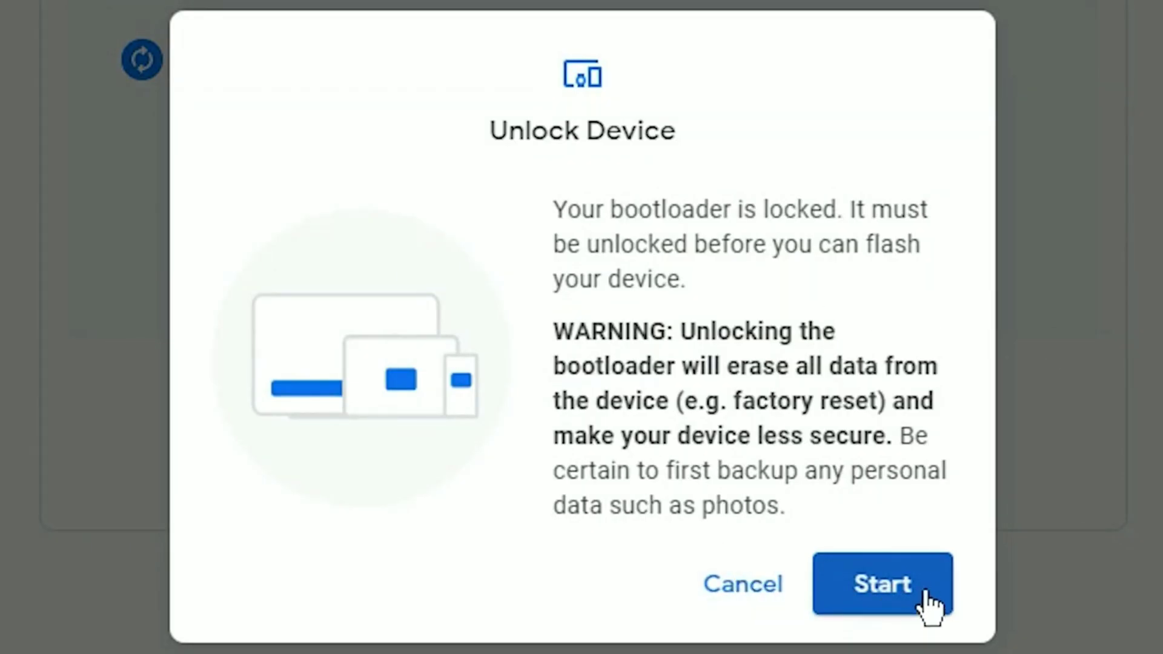
pyautogui.click(882, 584)
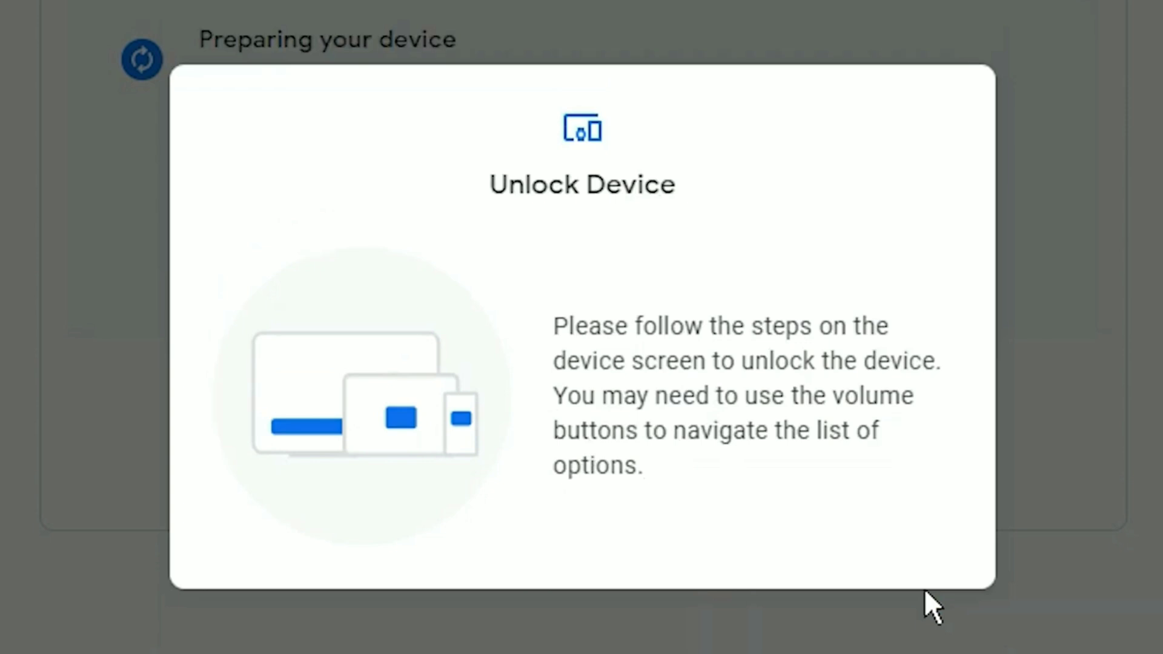